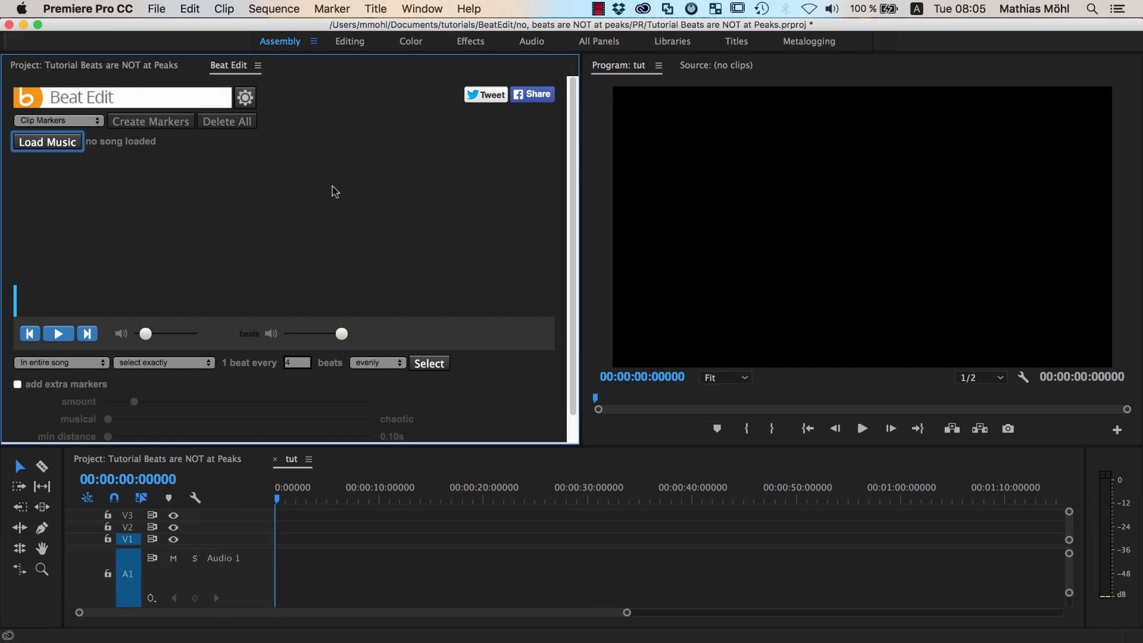
Load Antidrum_tut.wav into Beat Edit and create markers at its detected beats
left_click(46, 142)
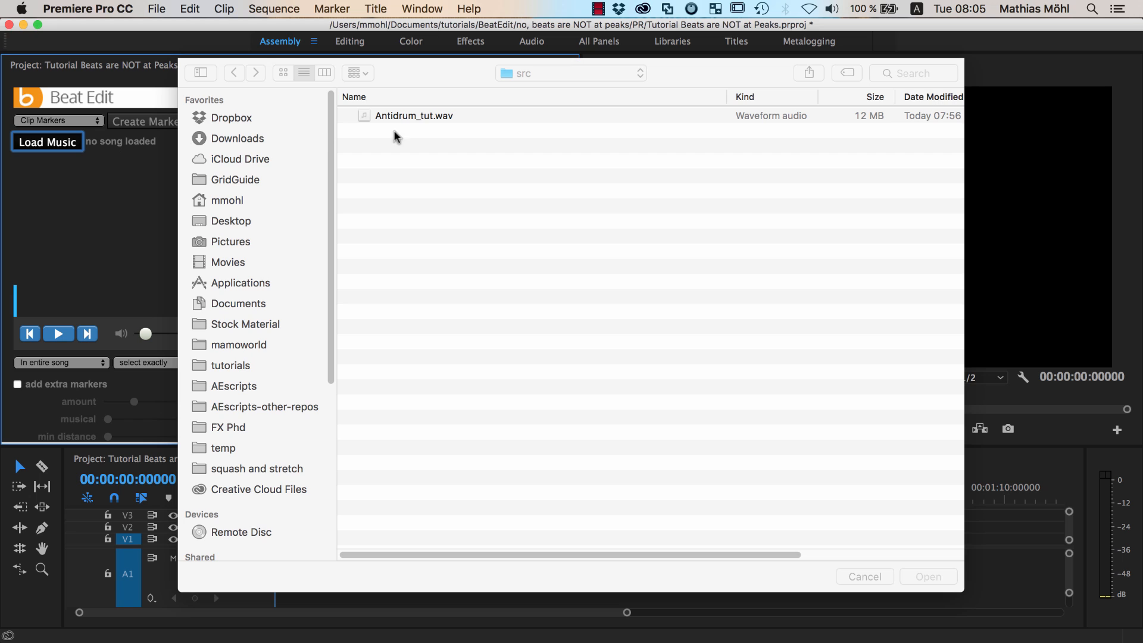
left_click(414, 116)
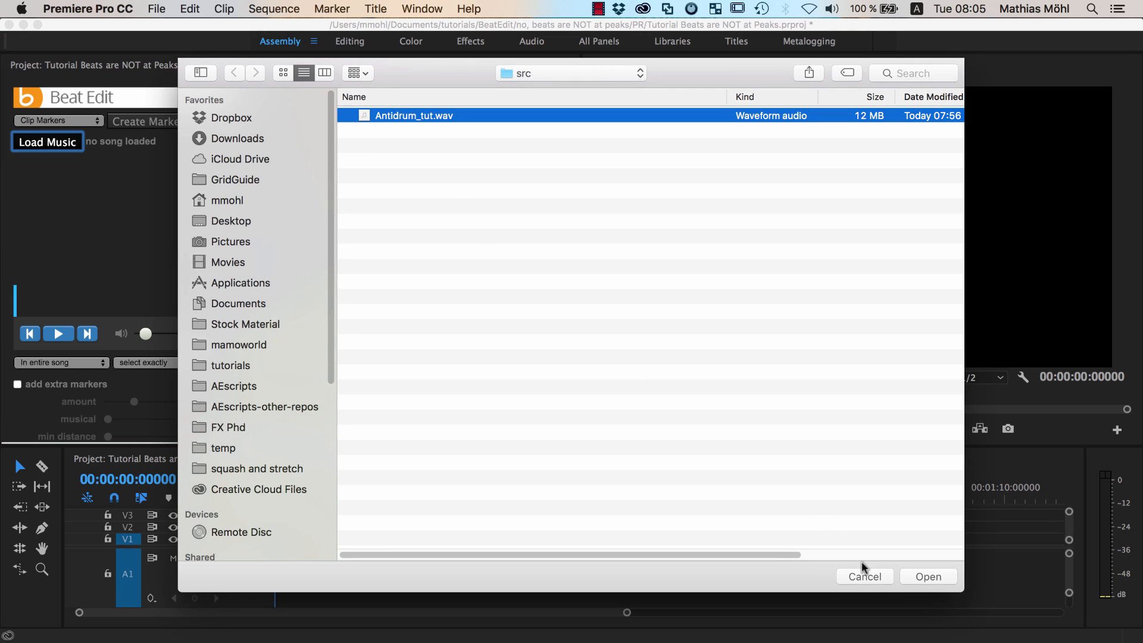
left_click(929, 576)
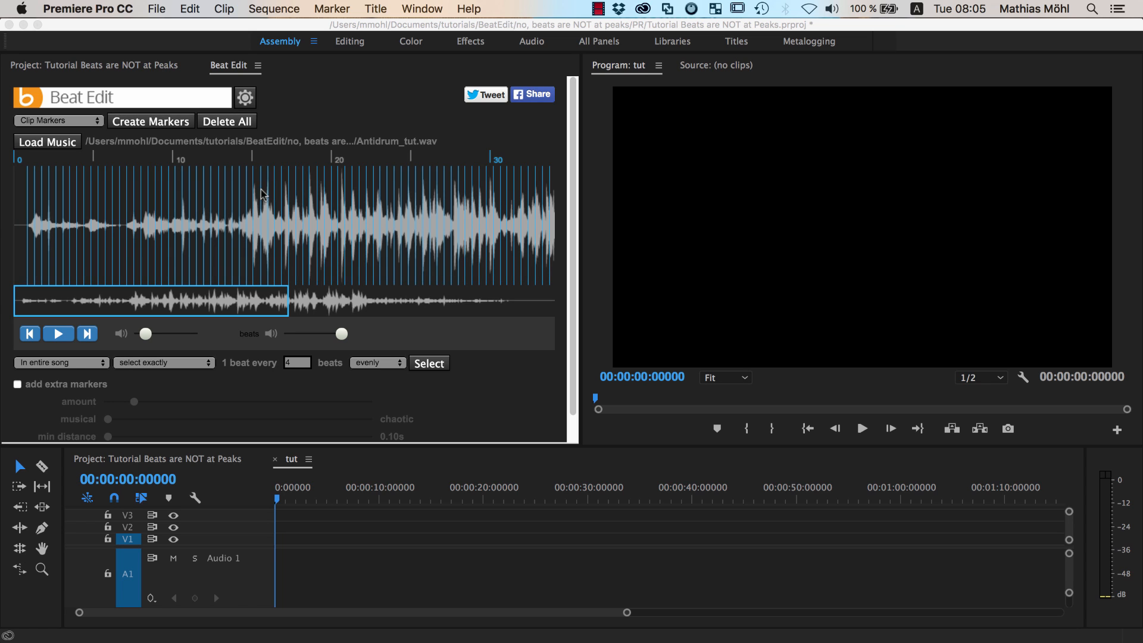
mouse_move(138, 126)
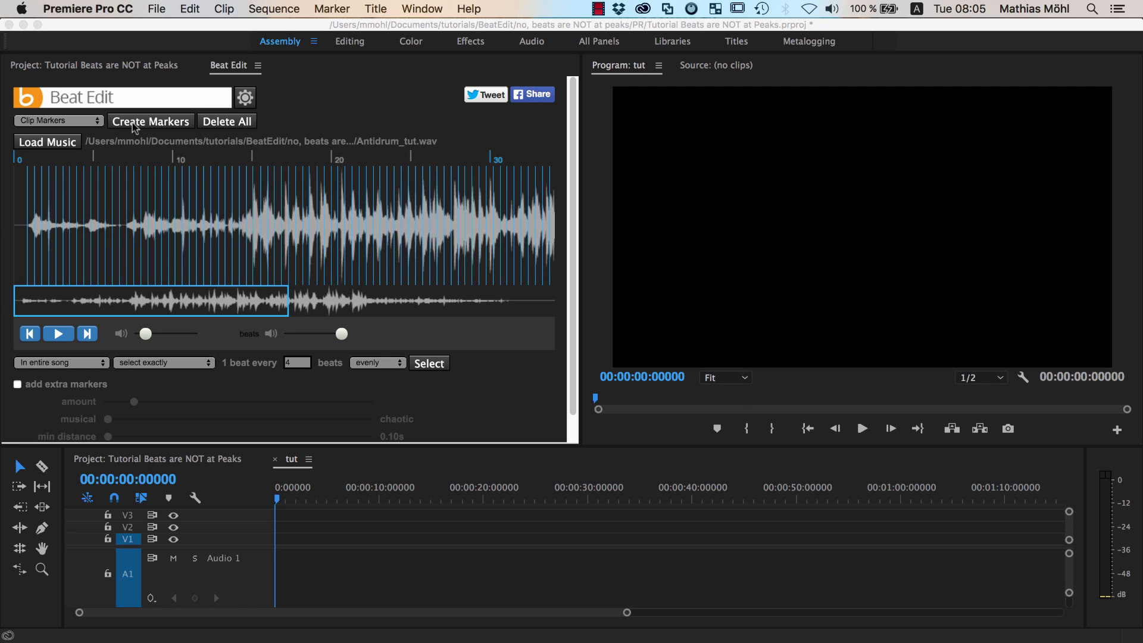
left_click(150, 121)
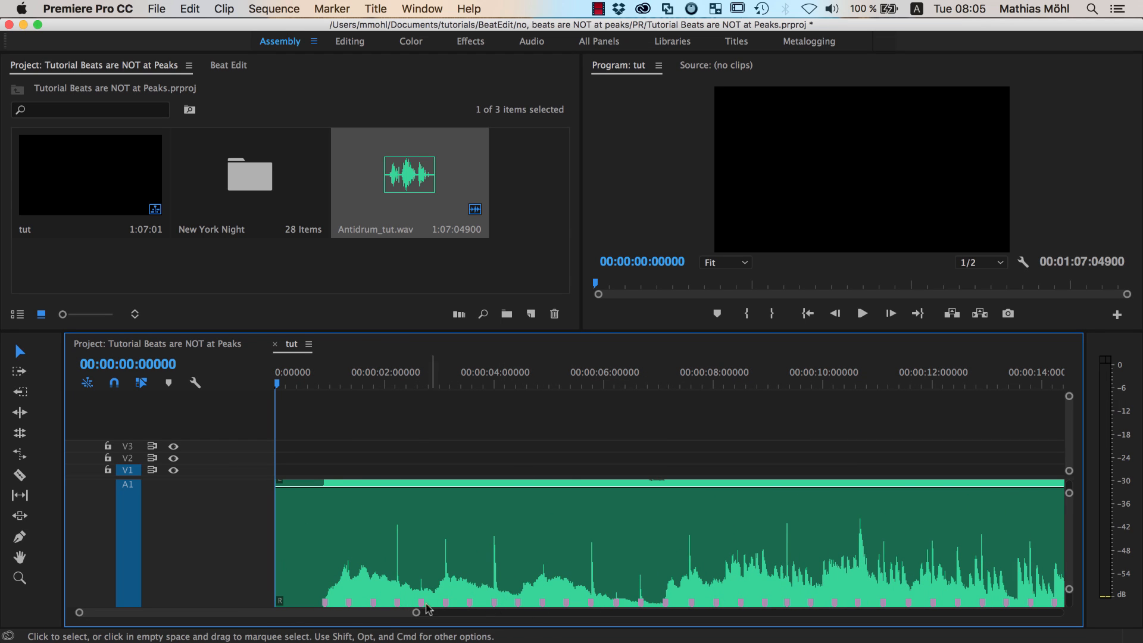
Zoom the timeline in on the song and scrub the playhead to the beat near 32 seconds
left_click_drag(428, 613, 365, 613)
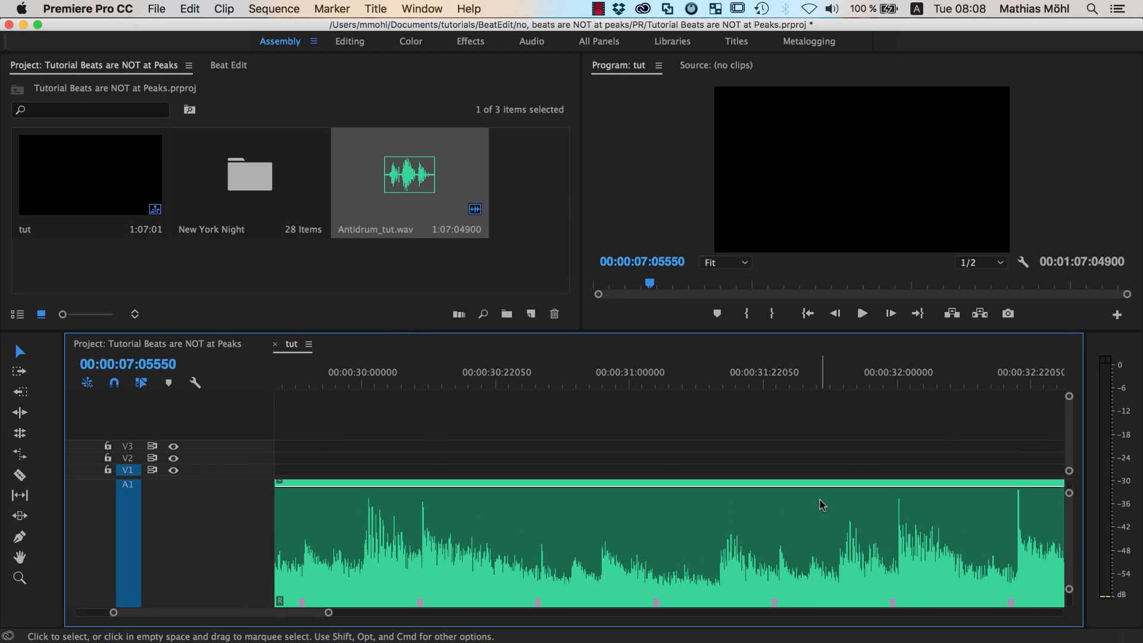
left_click(892, 379)
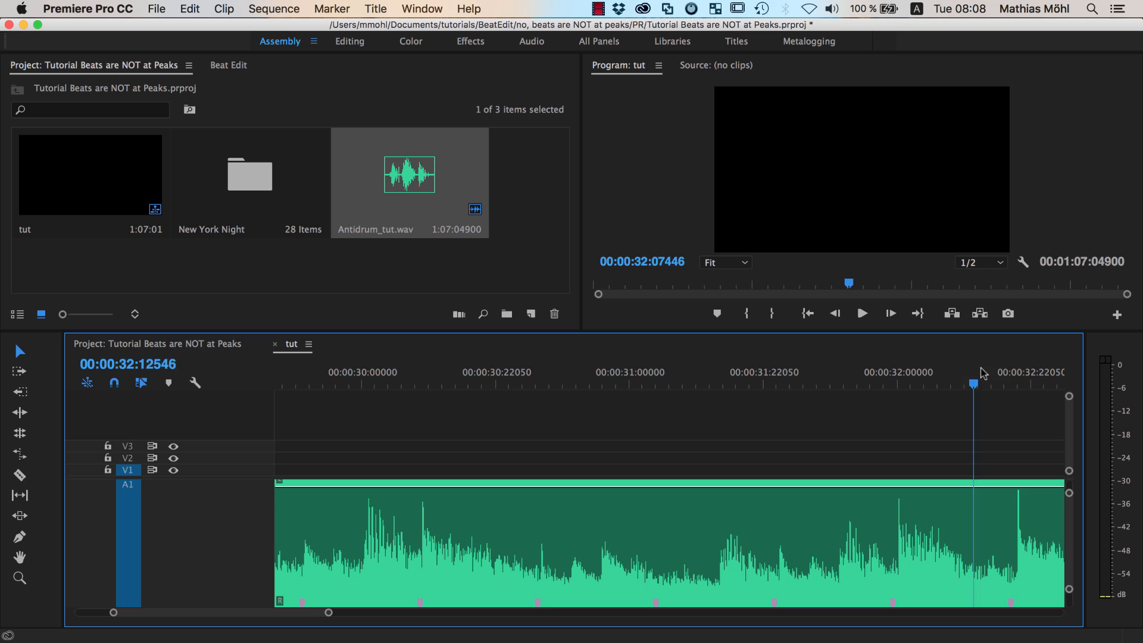
left_click(1020, 387)
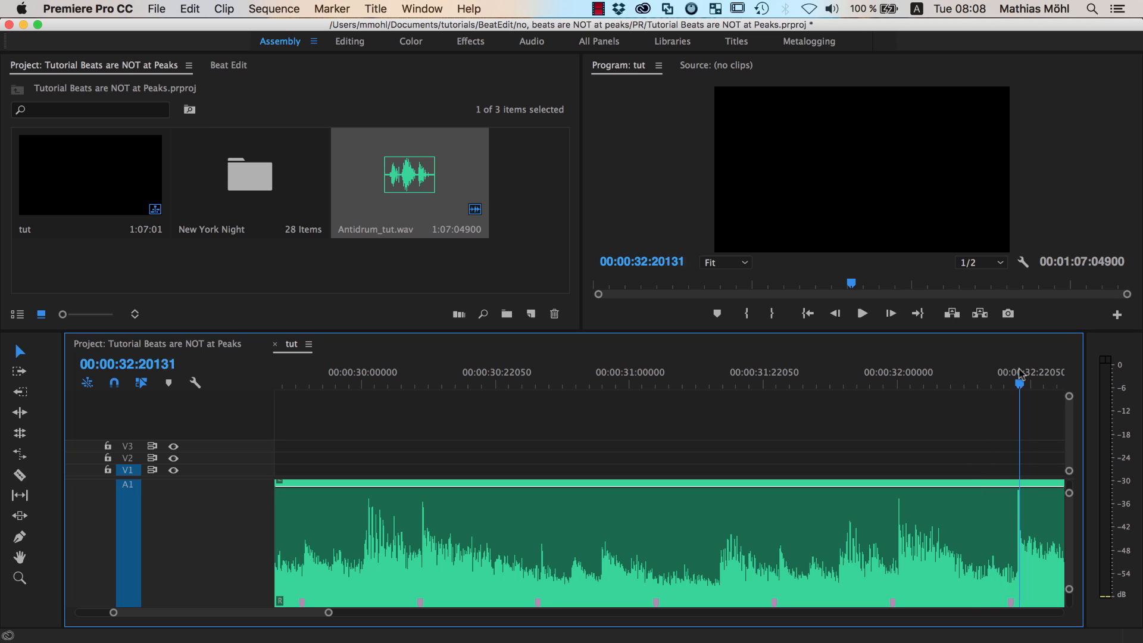
left_click(542, 383)
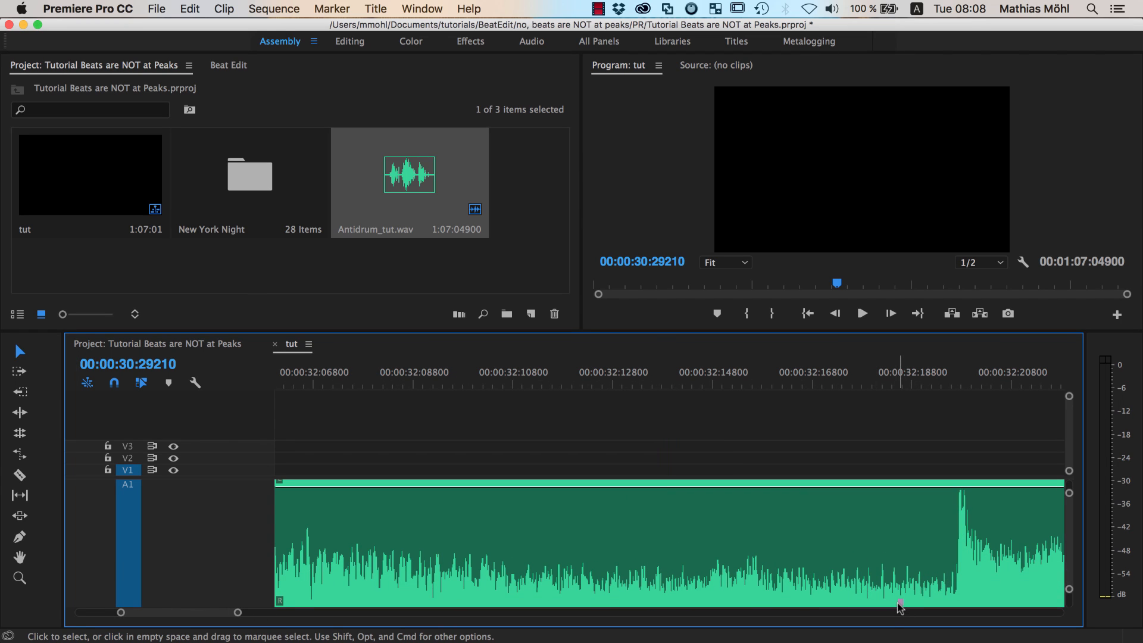
mouse_move(960, 561)
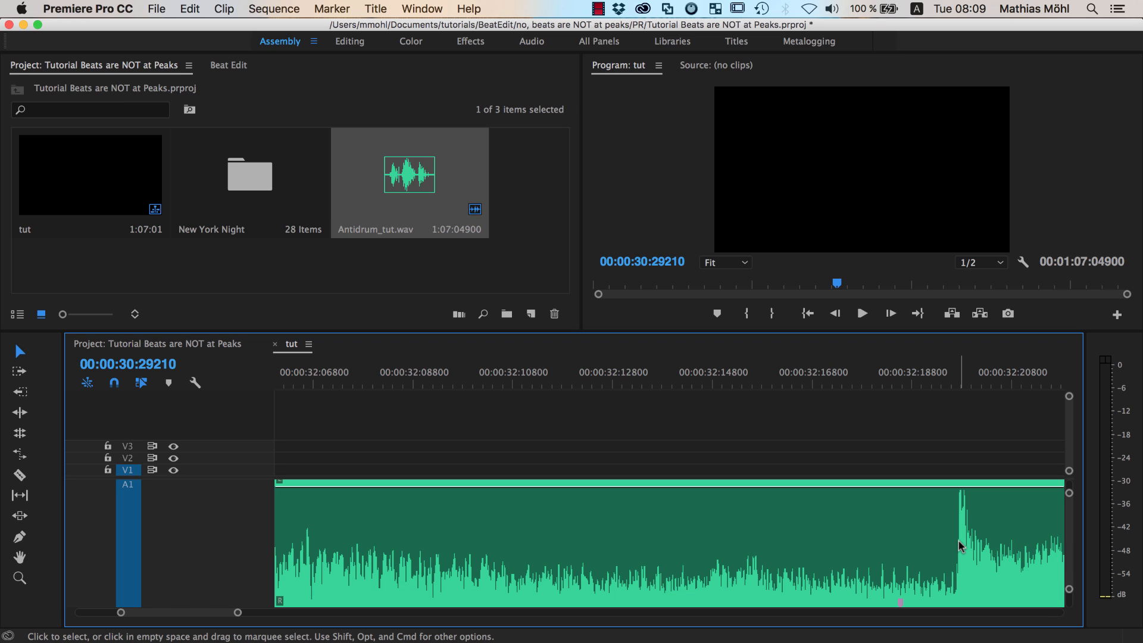
mouse_move(548, 527)
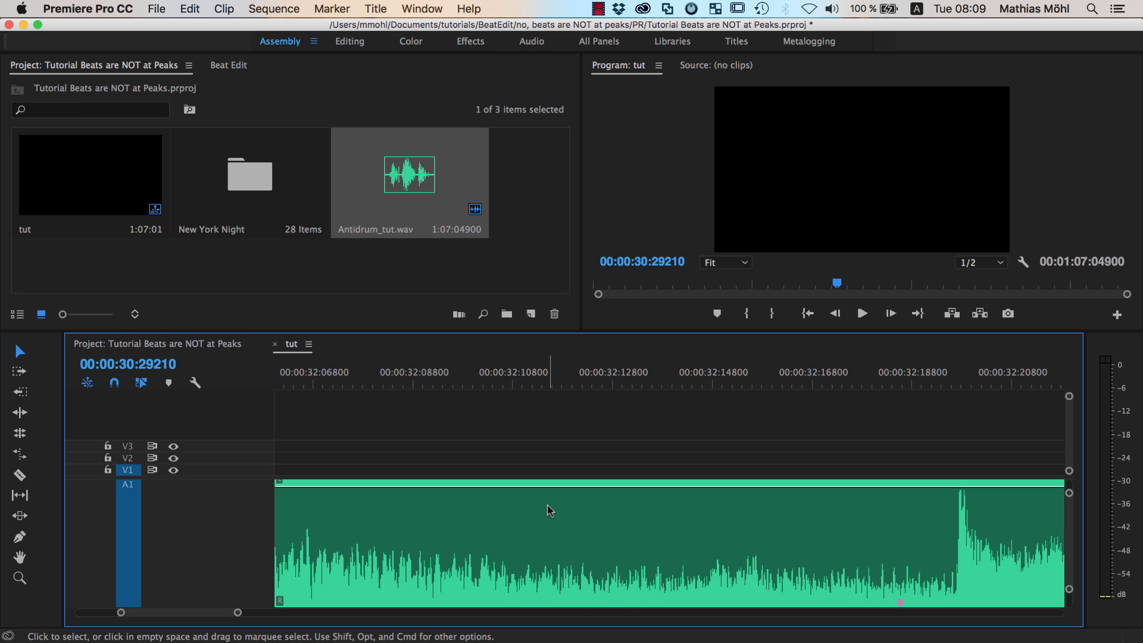
mouse_move(549, 510)
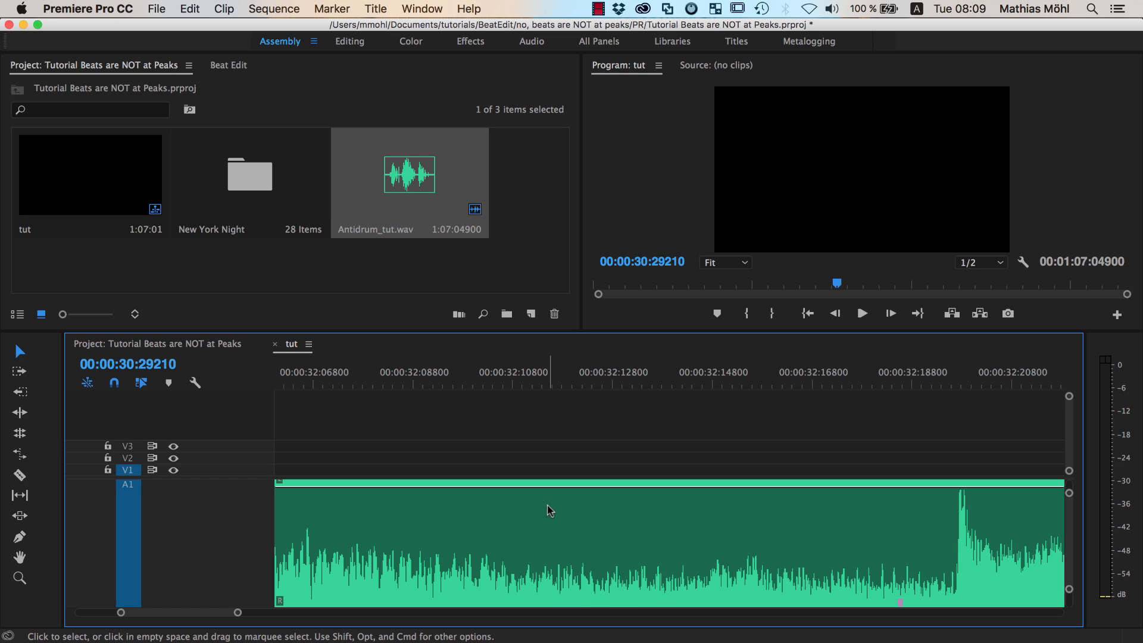
mouse_move(842, 604)
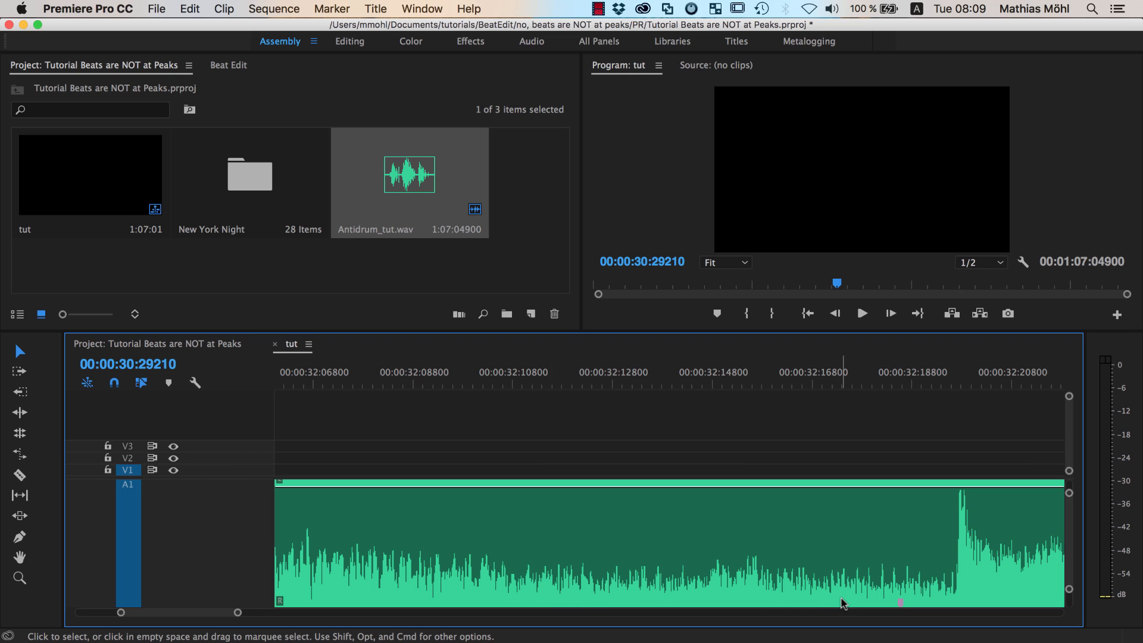
mouse_move(843, 603)
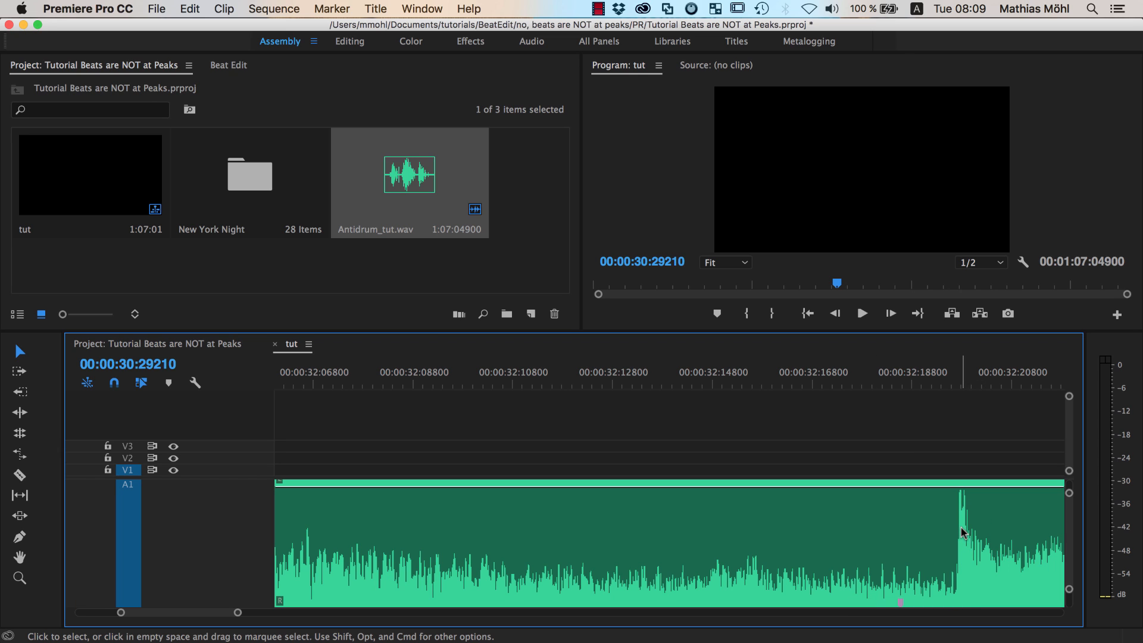
mouse_move(962, 531)
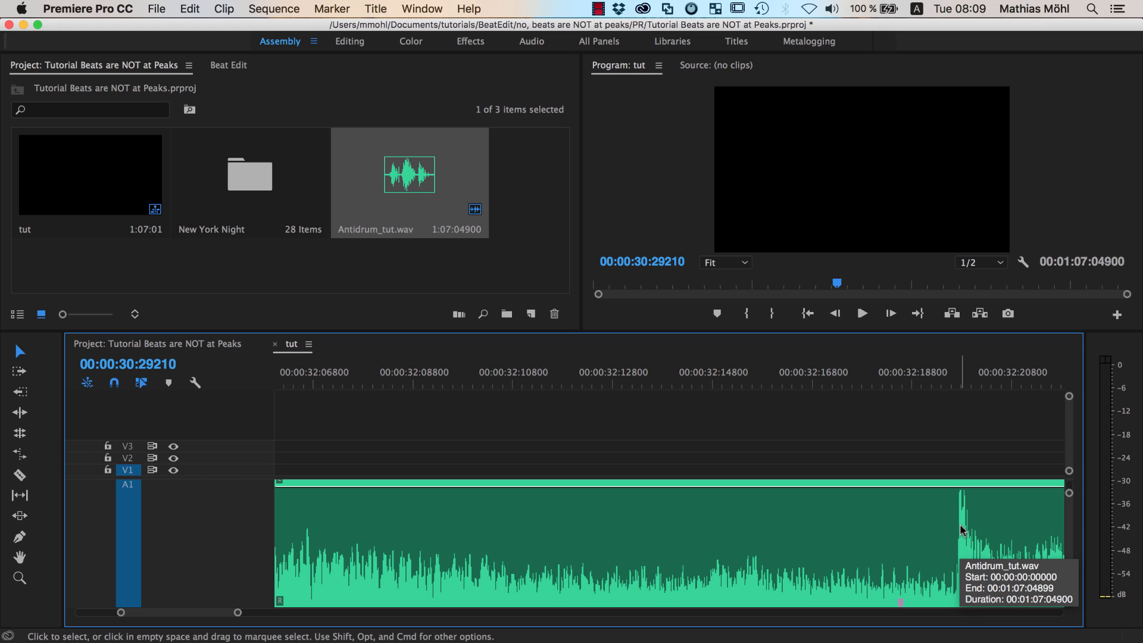
mouse_move(964, 534)
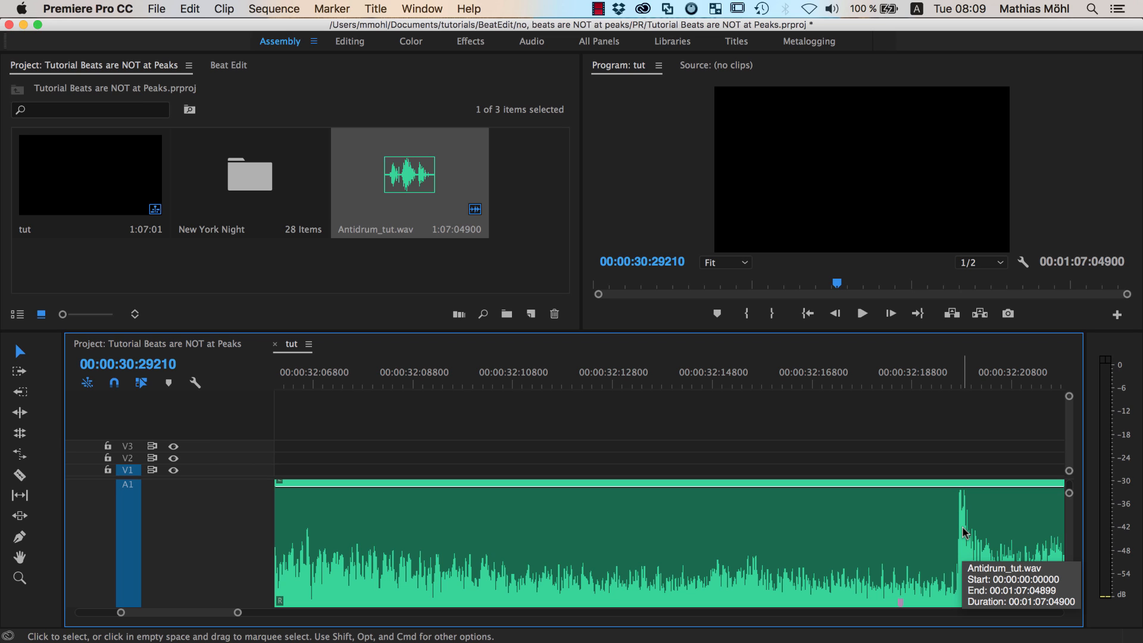
mouse_move(964, 534)
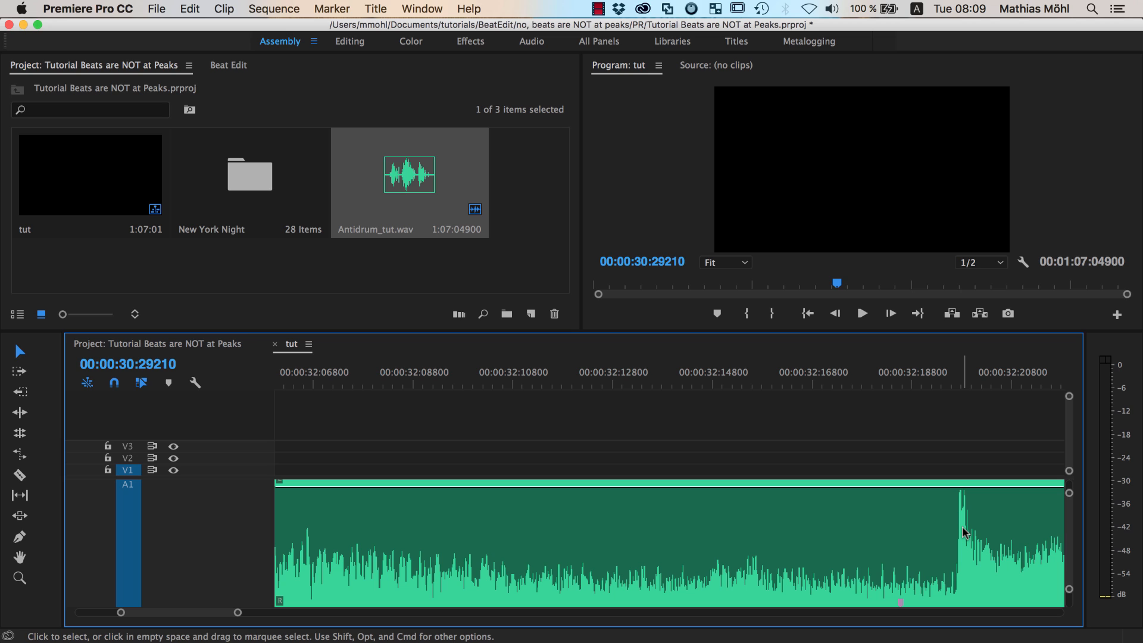
mouse_move(739, 236)
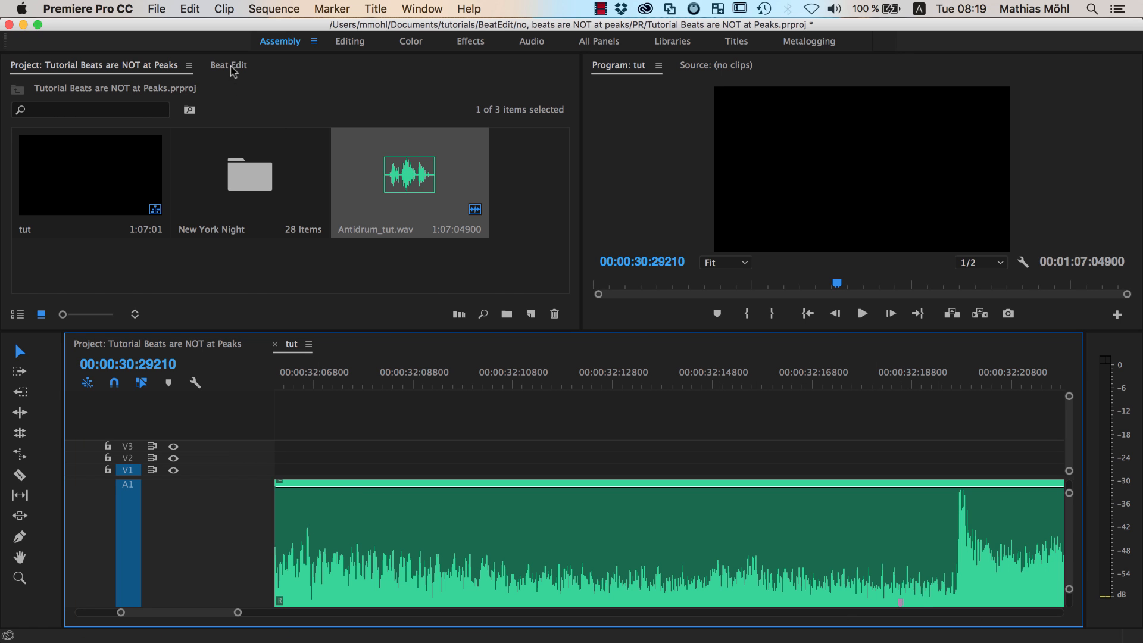
Preview Antidrum_tut.wav's detected beats in the Beat Edit panel, then pause playback
left_click(228, 65)
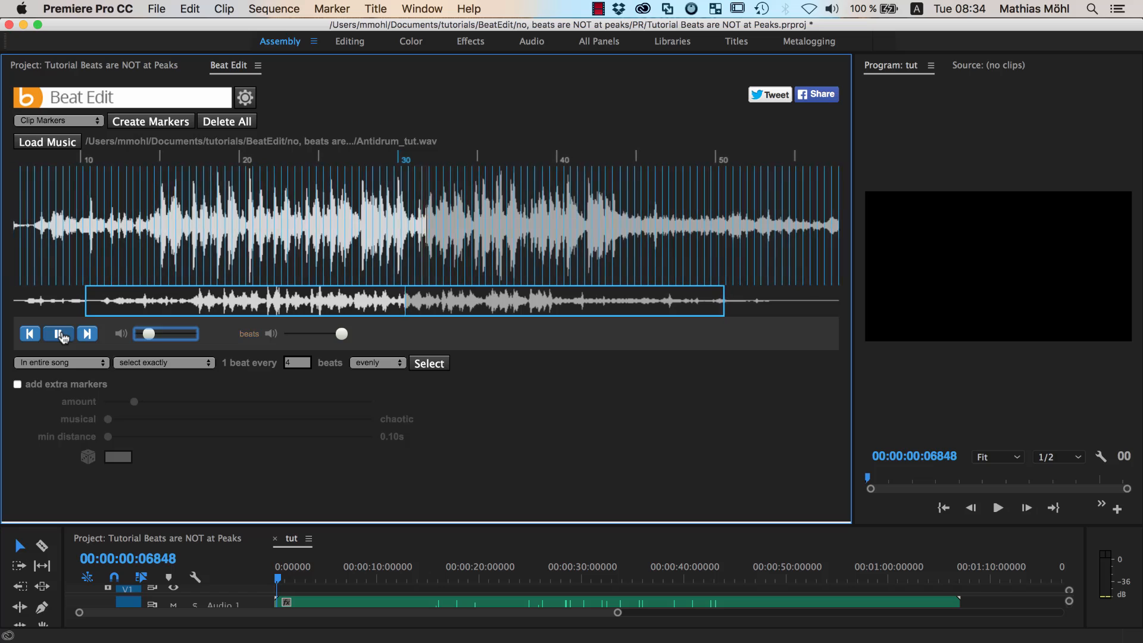
left_click(58, 334)
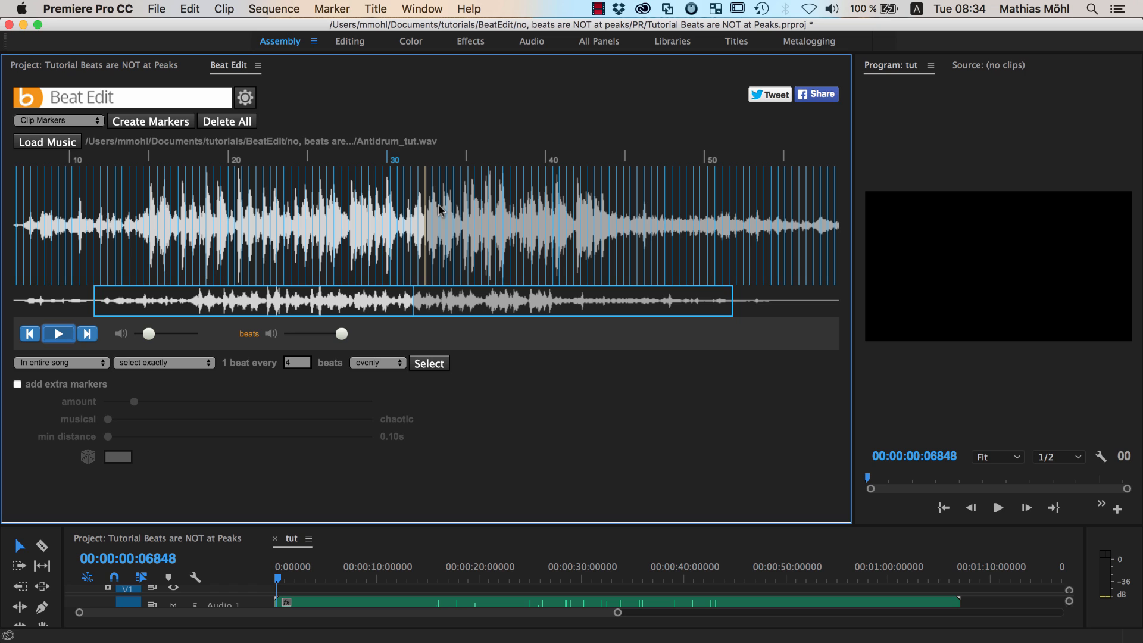
mouse_move(401, 198)
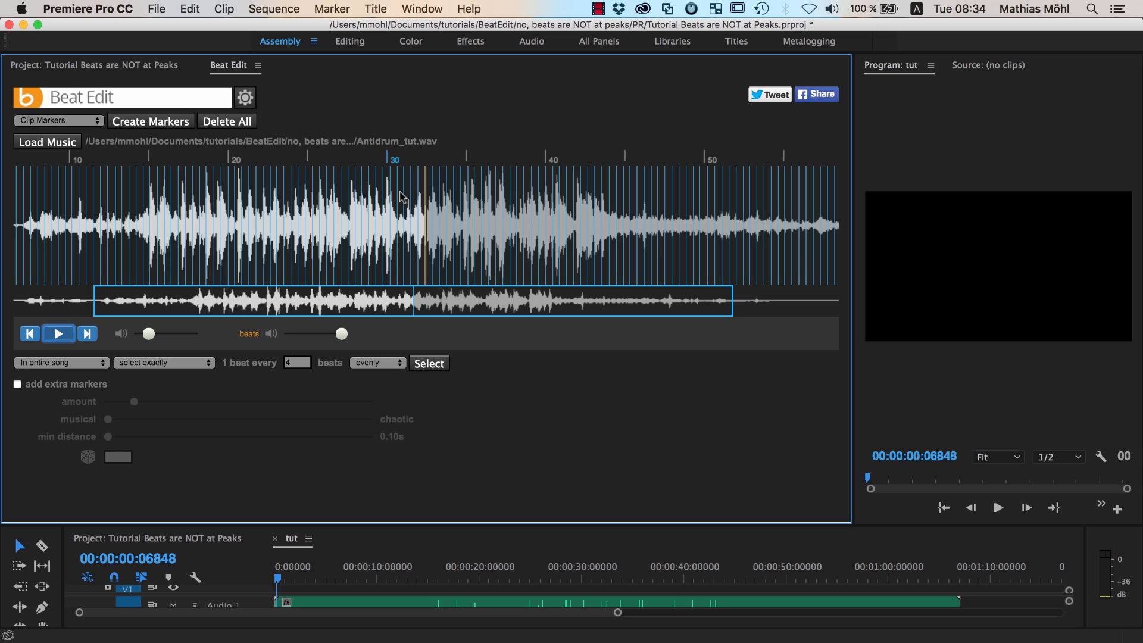
mouse_move(500, 537)
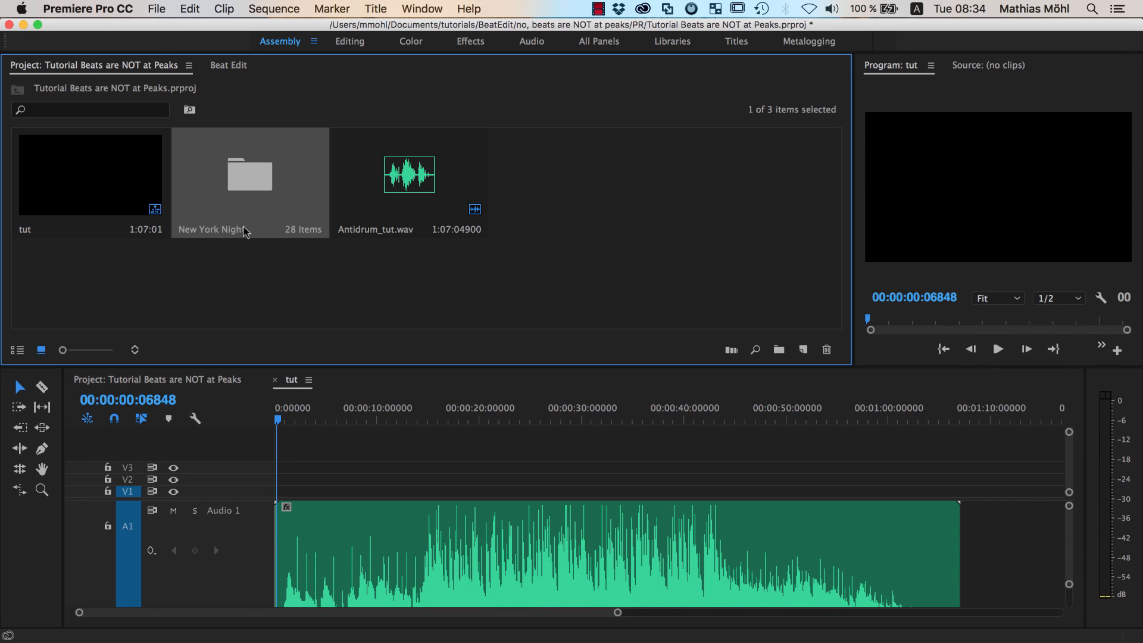
mouse_move(237, 195)
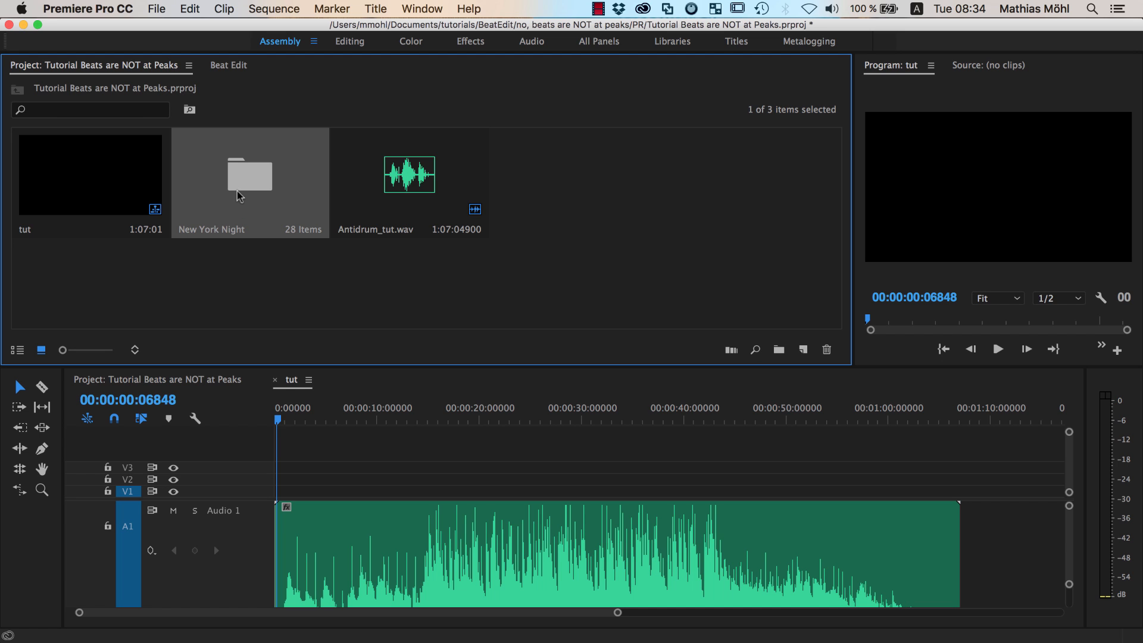
mouse_move(243, 192)
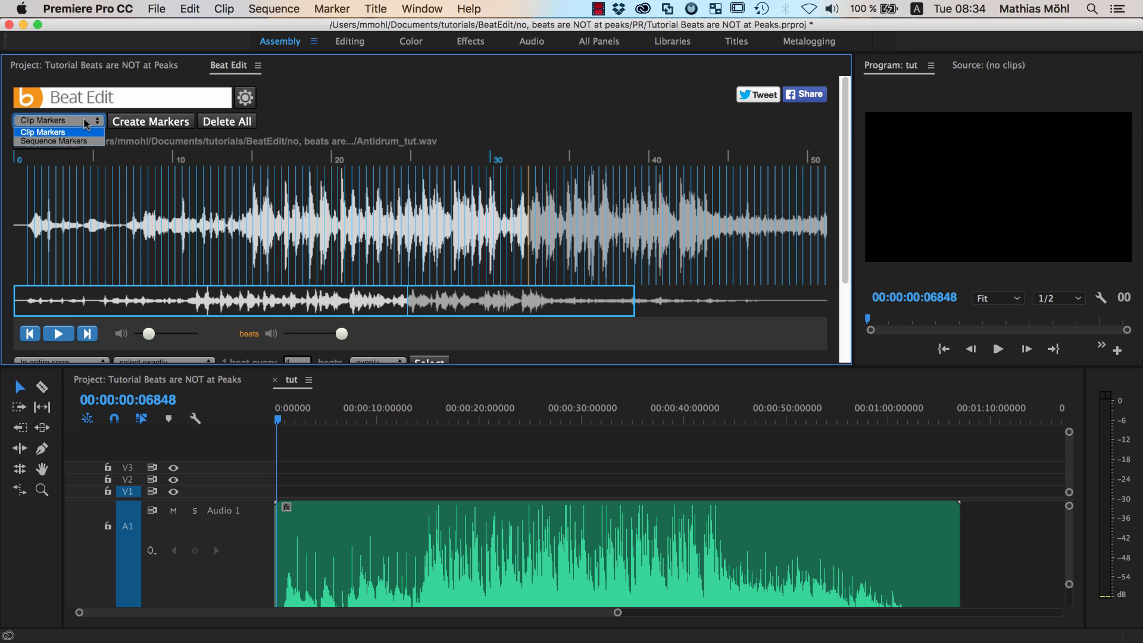
Create Beat Edit beats as Sequence Markers and move the playhead to about 14 seconds
left_click(58, 141)
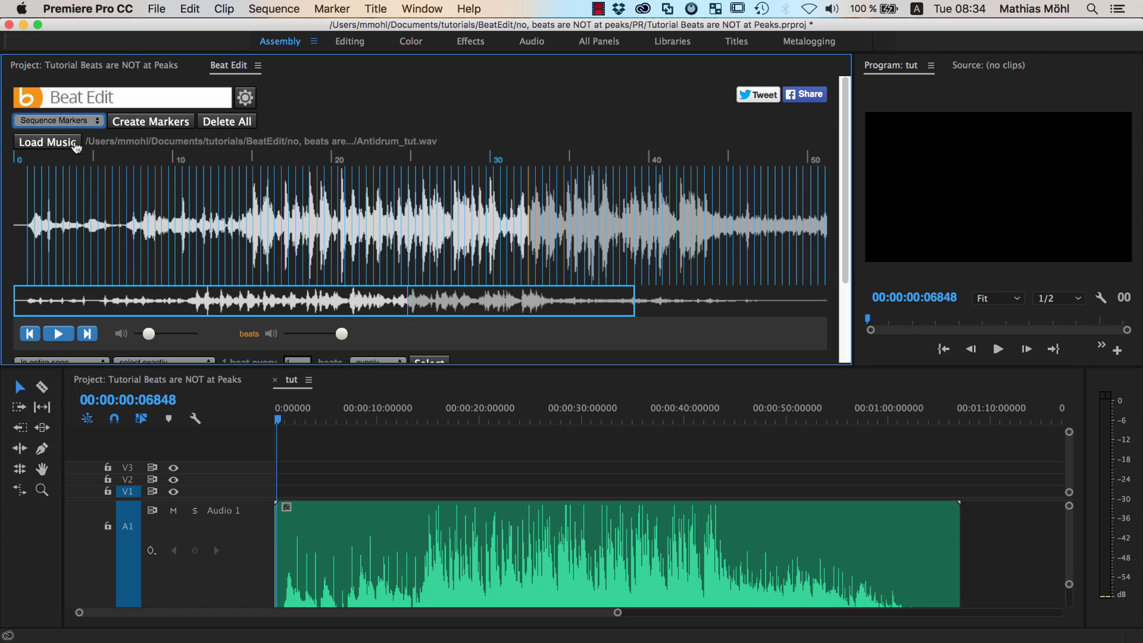
mouse_move(139, 129)
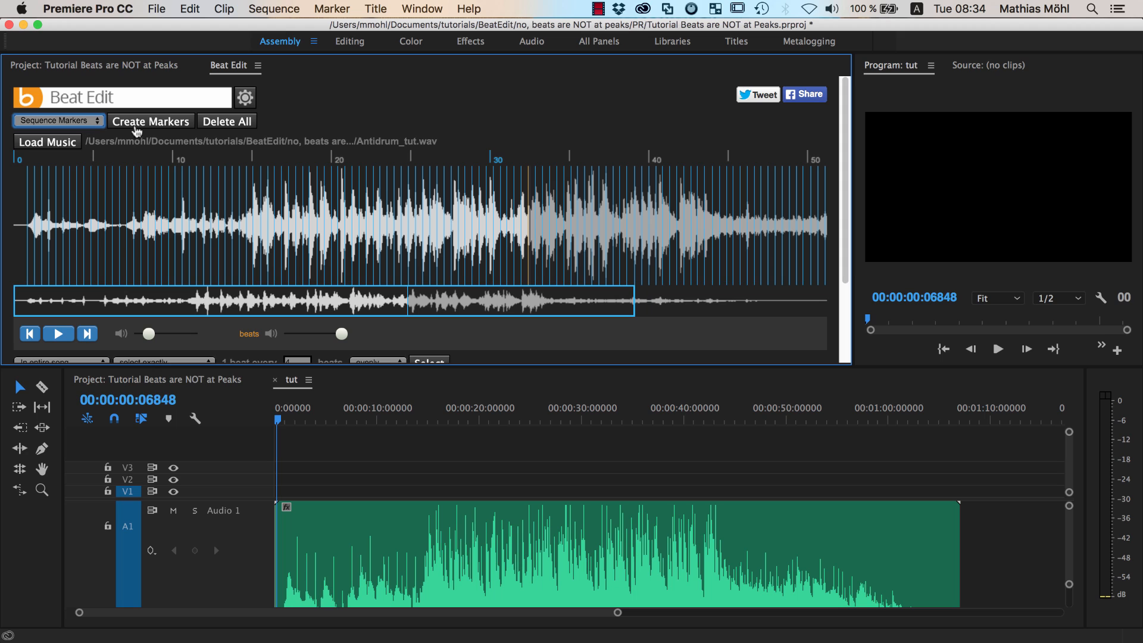
left_click(151, 121)
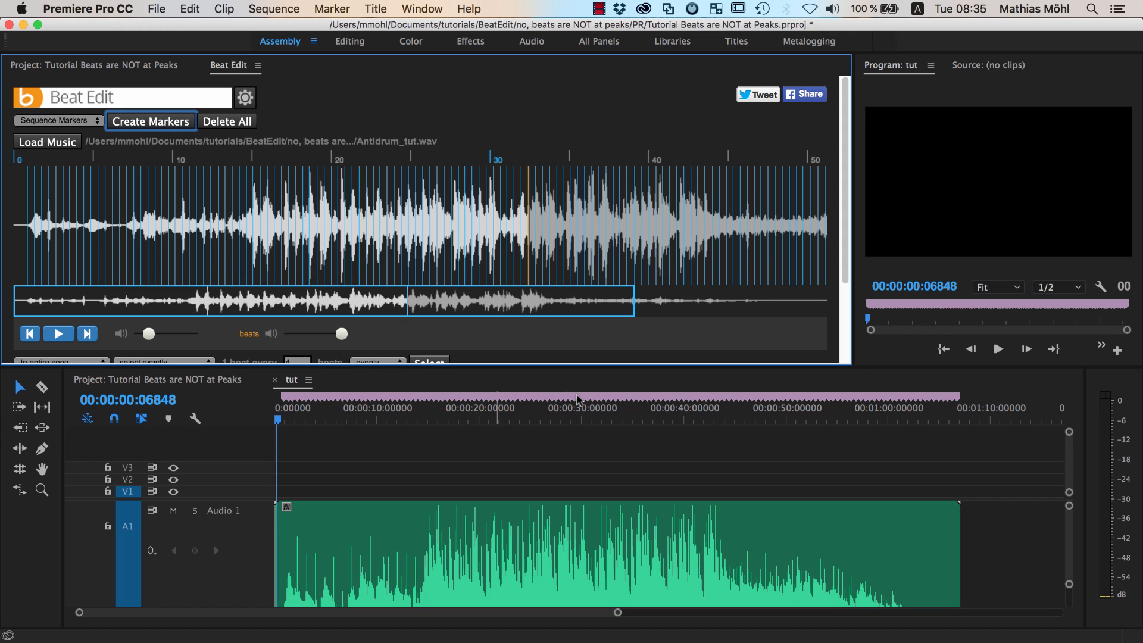
mouse_move(416, 397)
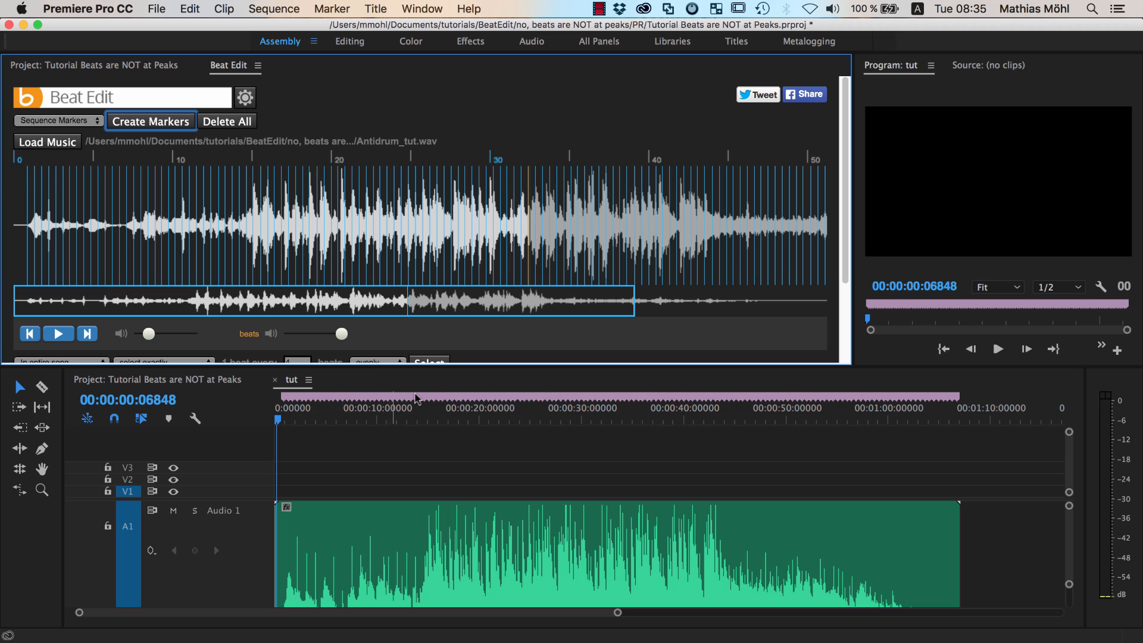
left_click(417, 418)
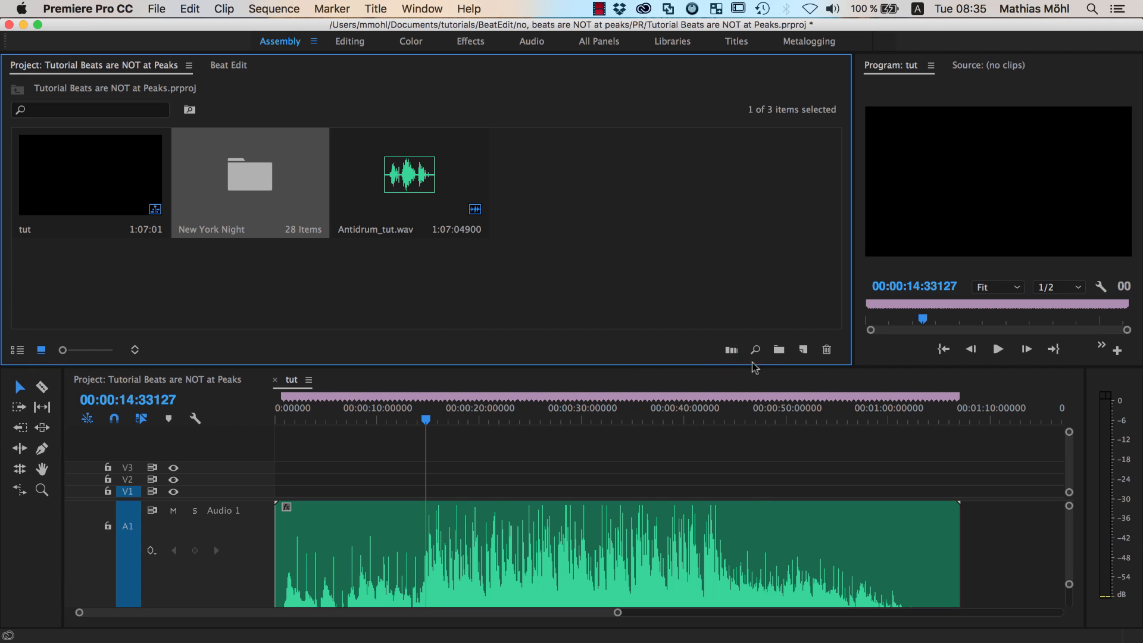
Automate New York Night clips to unnumbered markers, then play and stop the sequence
left_click(731, 349)
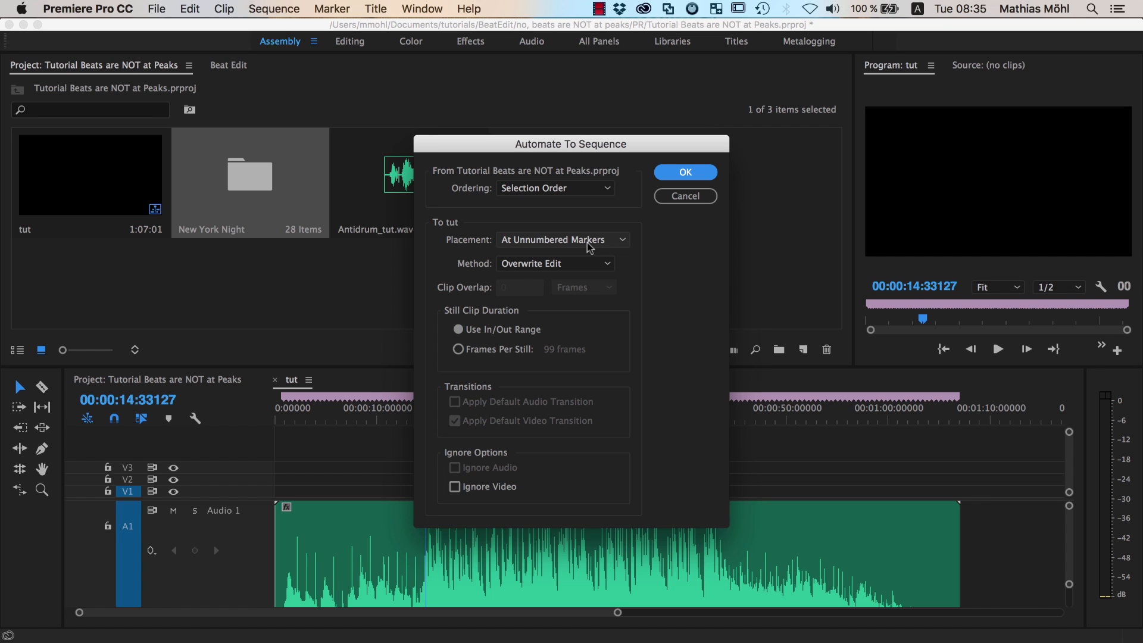
left_click(685, 172)
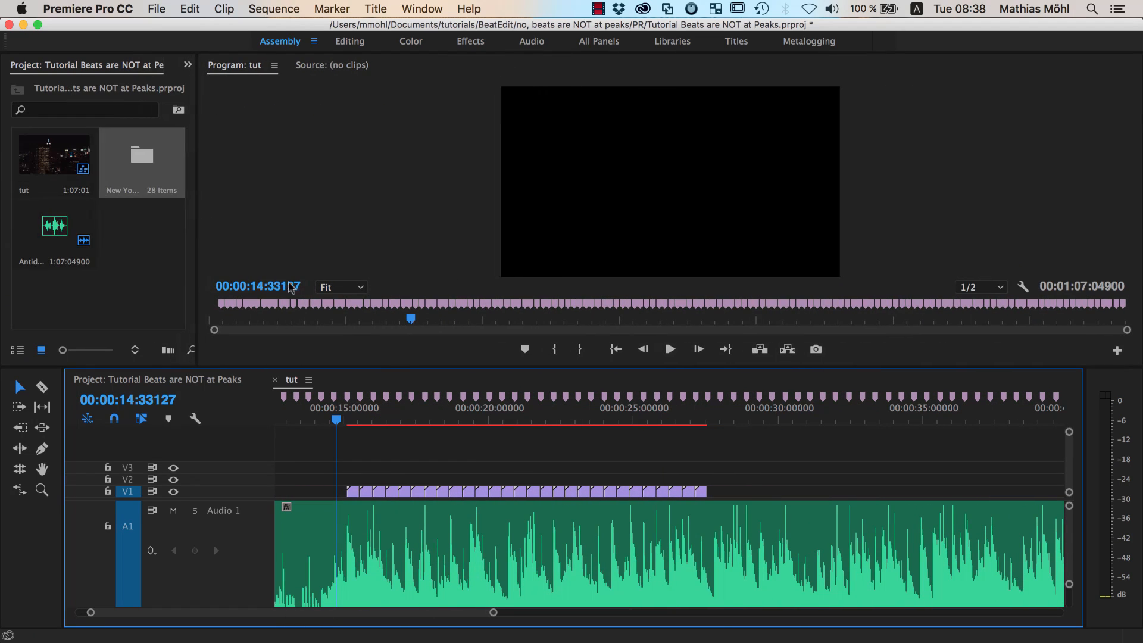
left_click(670, 349)
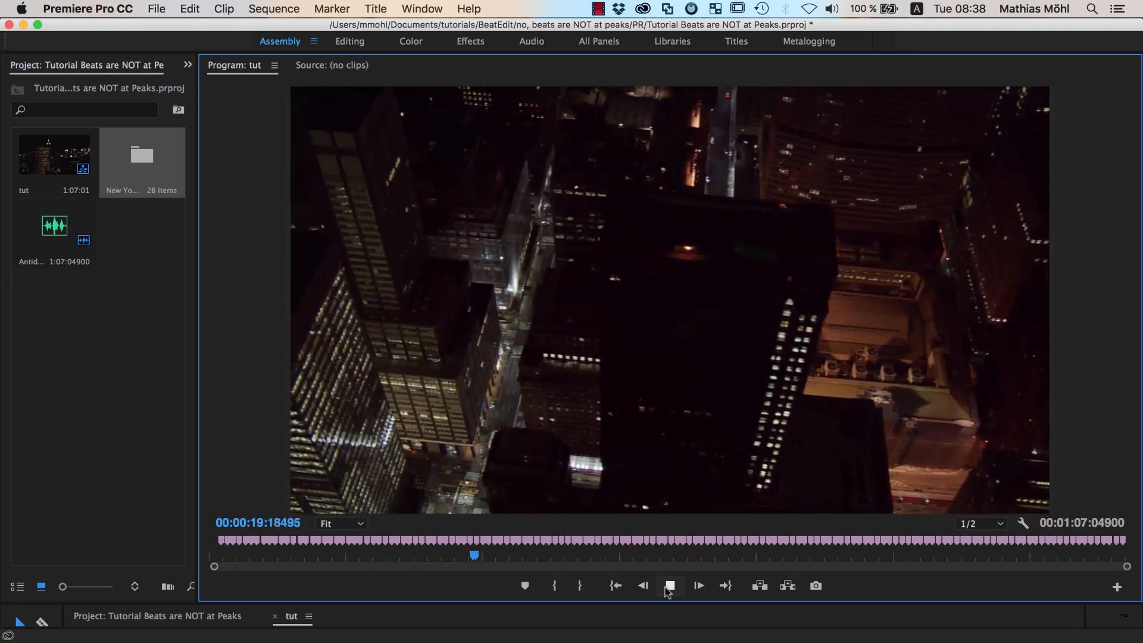
left_click(671, 586)
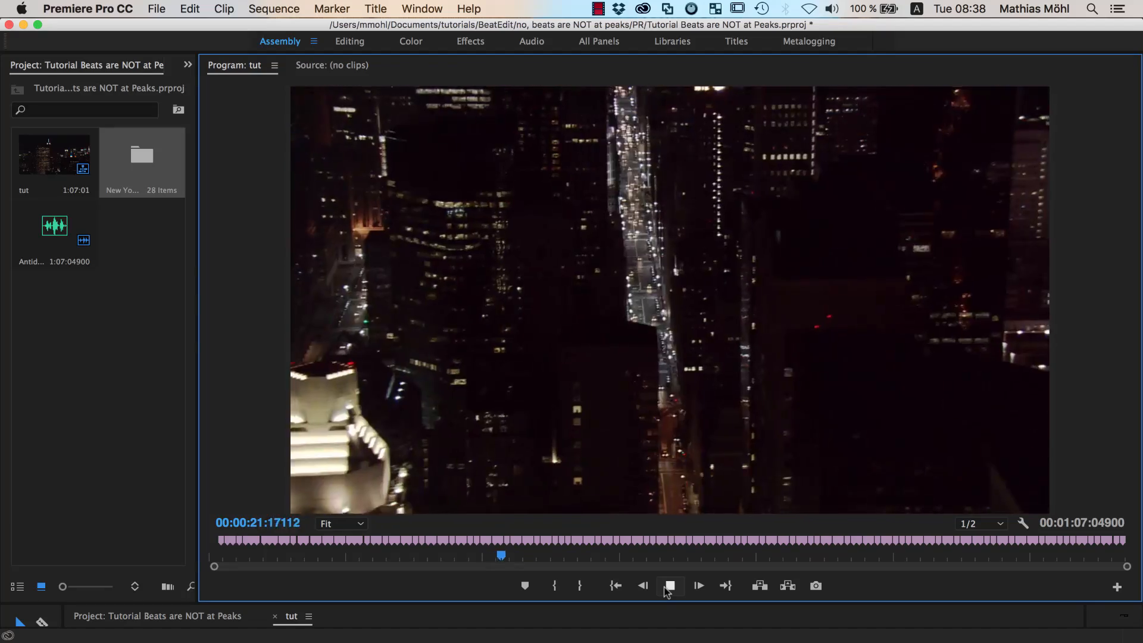